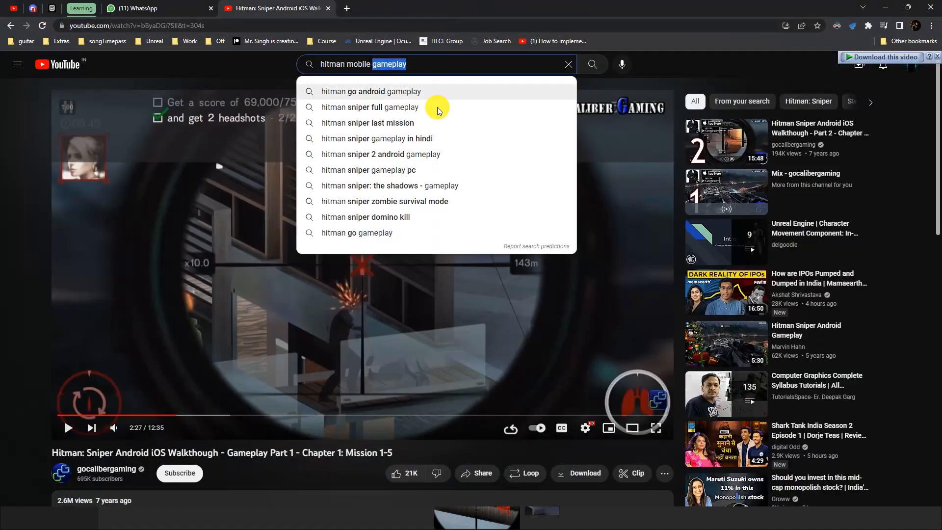
Restart the Hitman Sniper walkthrough from its beginning and resume playback.
click(201, 363)
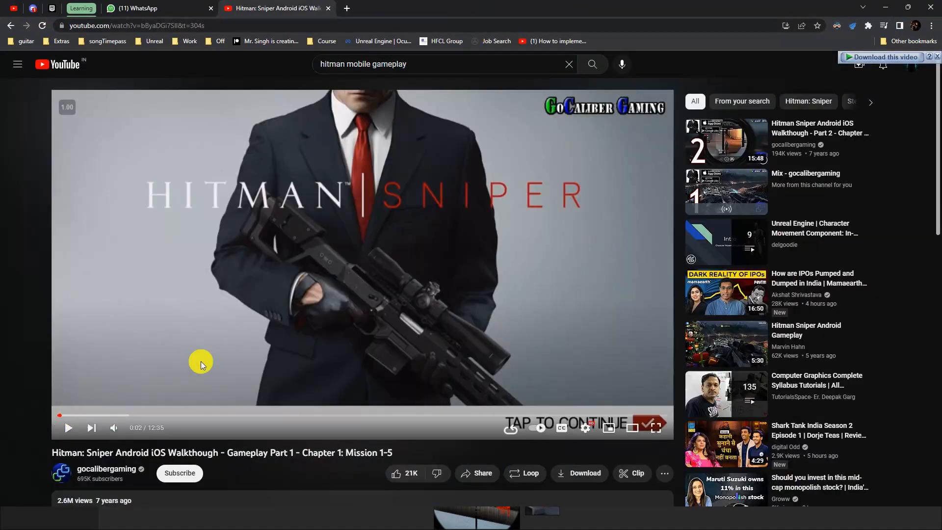
mouse_move(413, 278)
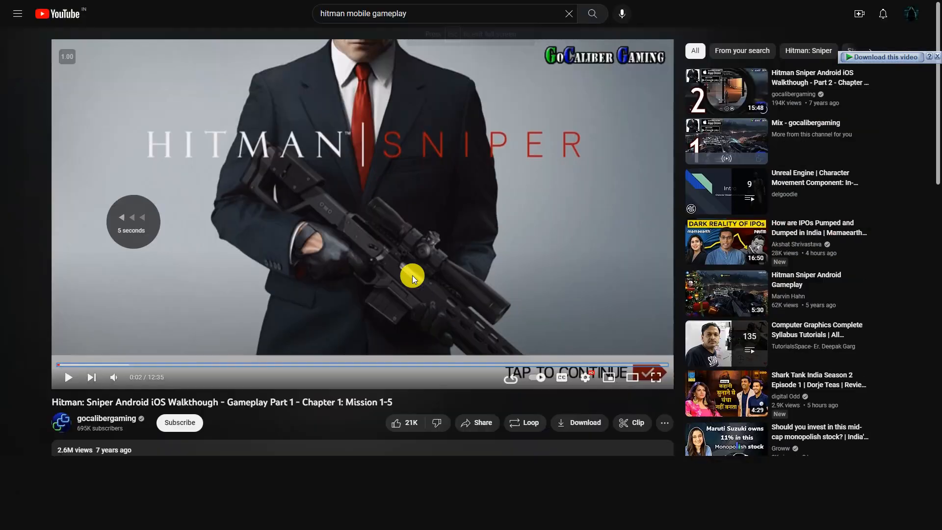
click(654, 377)
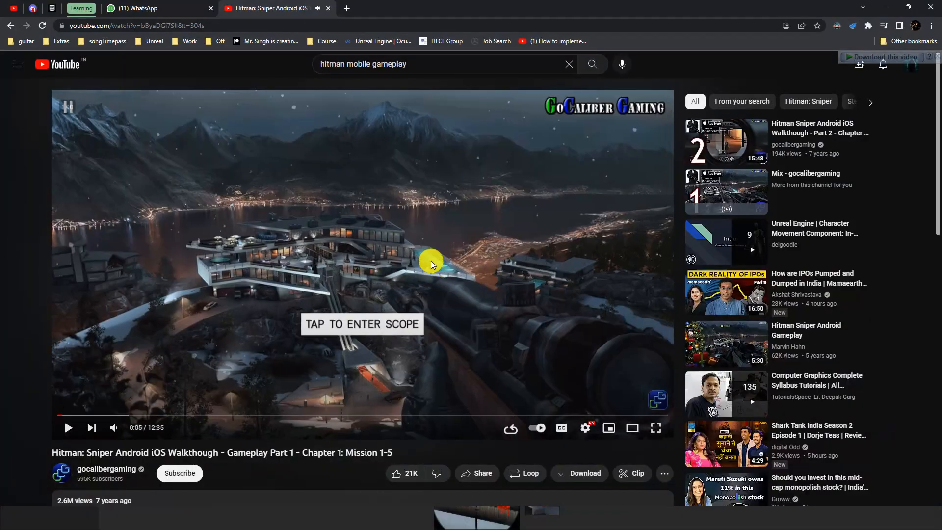
mouse_move(265, 224)
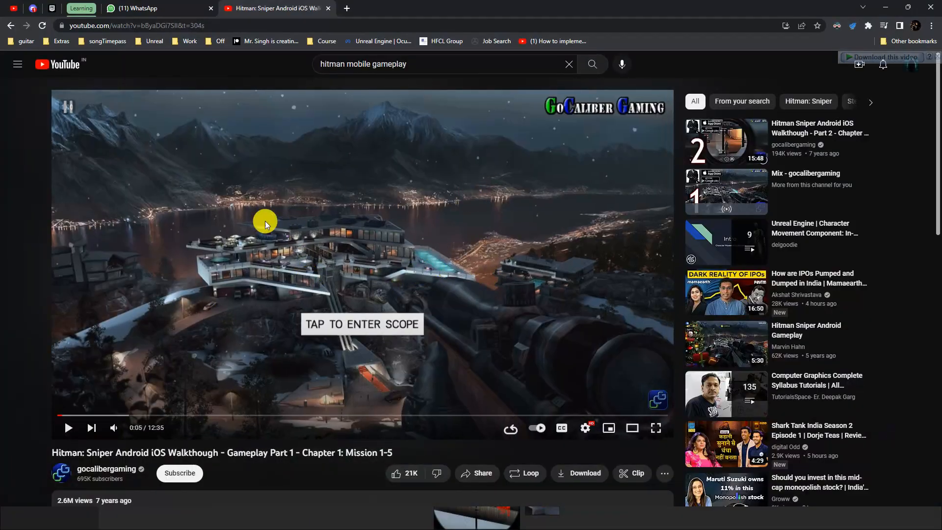
mouse_move(312, 272)
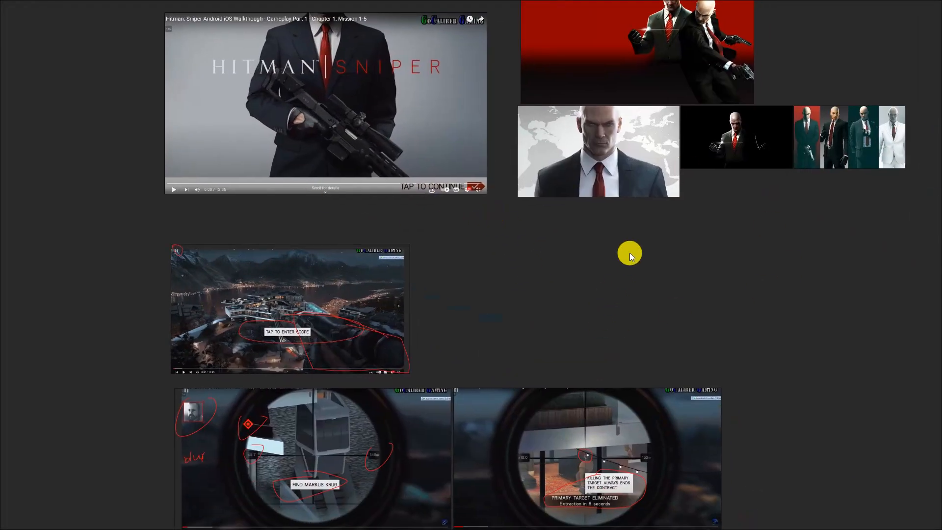
Scroll down the PureRef board to the annotated sniper scope screenshots.
scroll(down, 3)
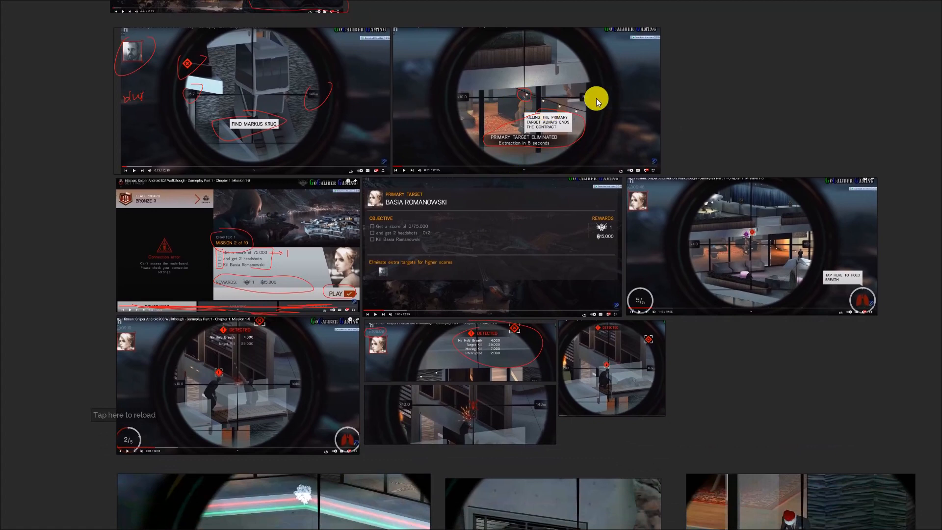
mouse_move(570, 251)
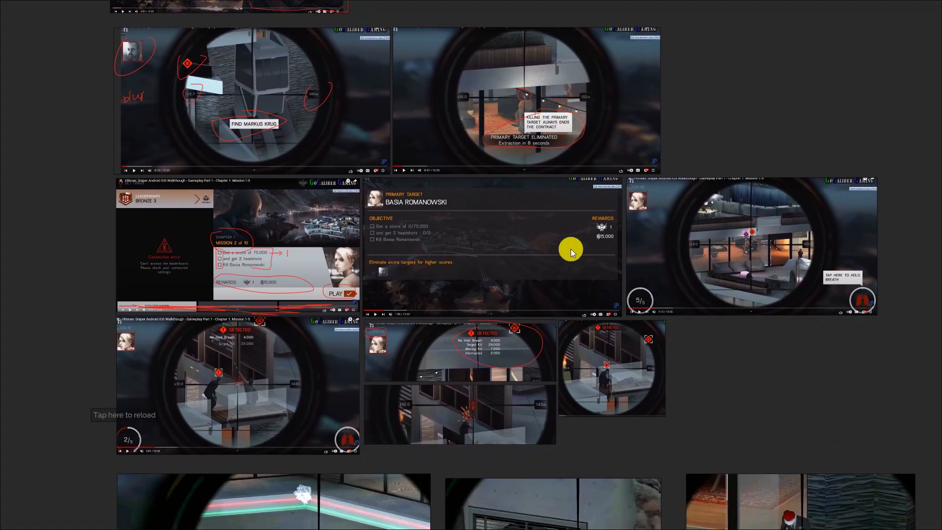
scroll(down, 3)
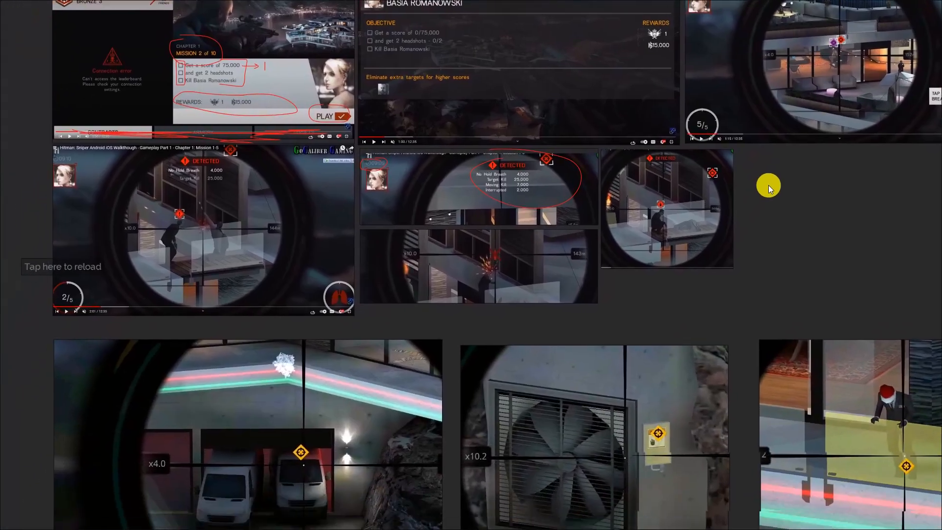
scroll(down, 3)
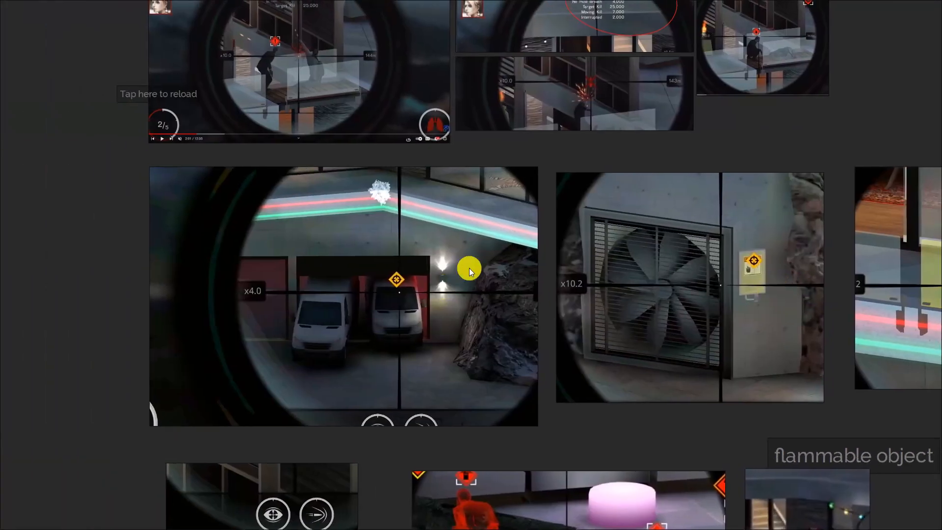
mouse_move(447, 292)
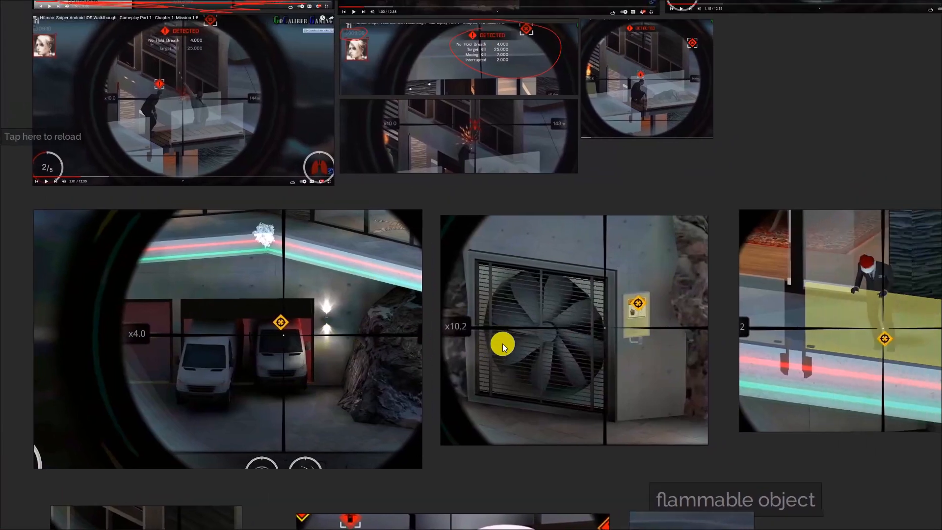
scroll(down, 3)
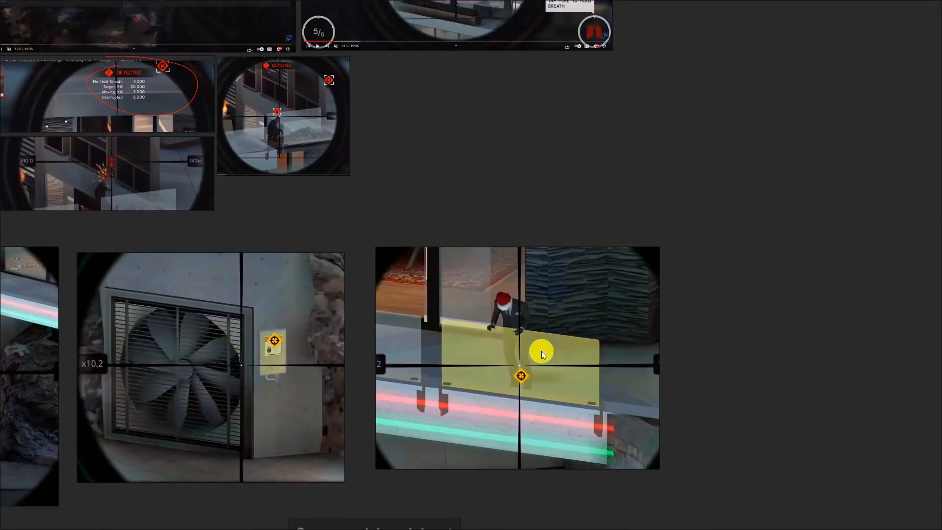
mouse_move(547, 288)
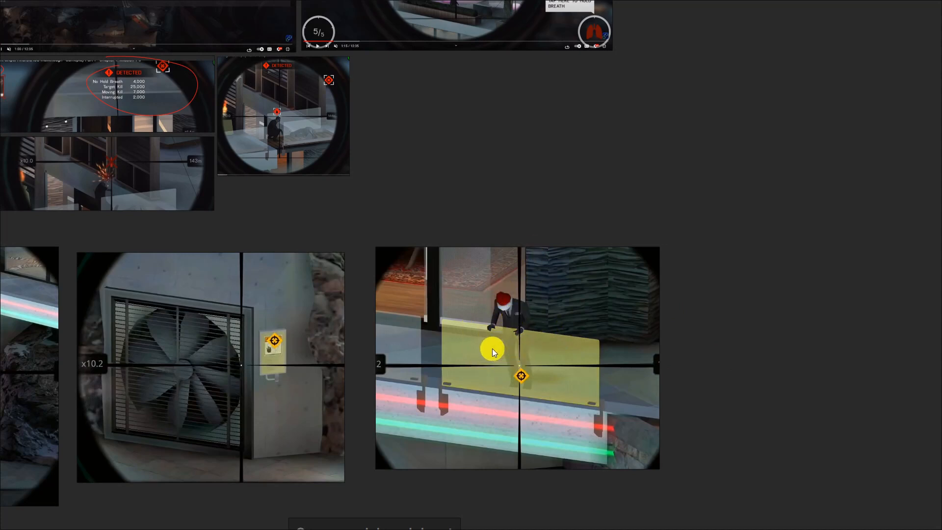
mouse_move(513, 347)
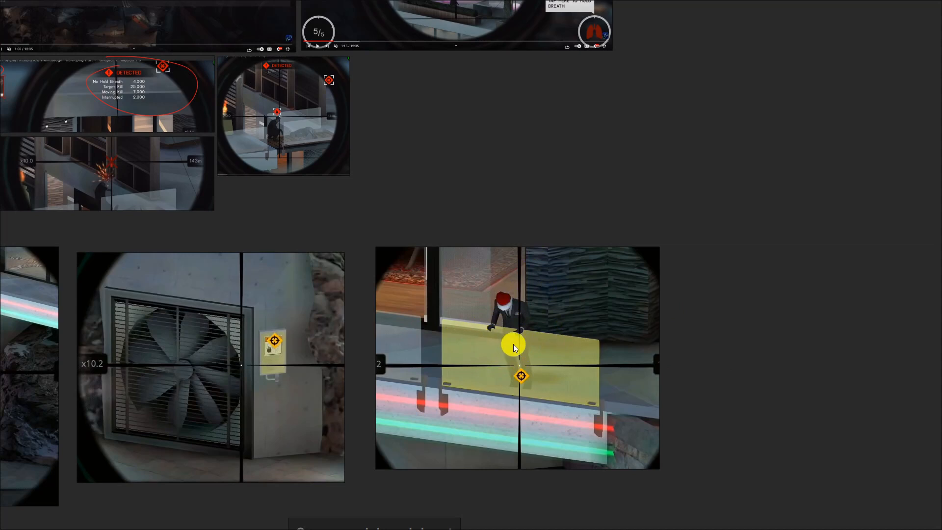
mouse_move(476, 367)
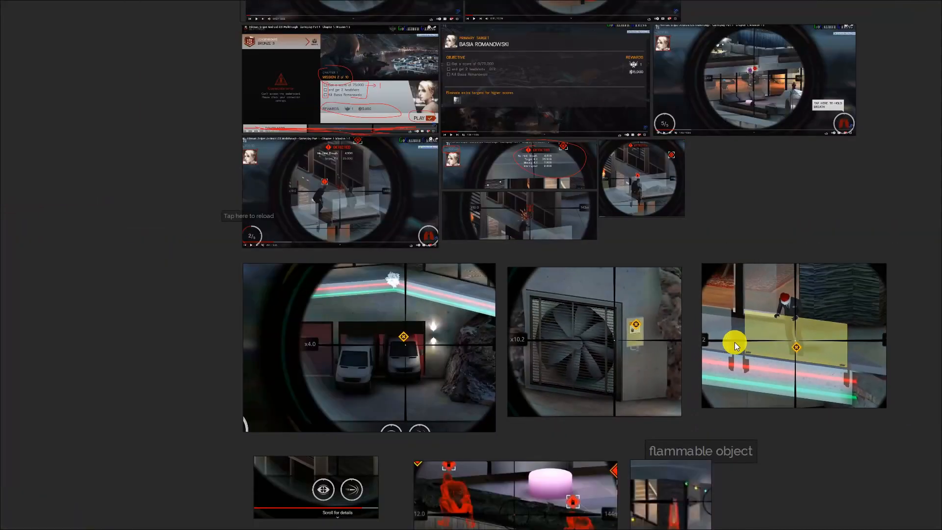
scroll(down, 3)
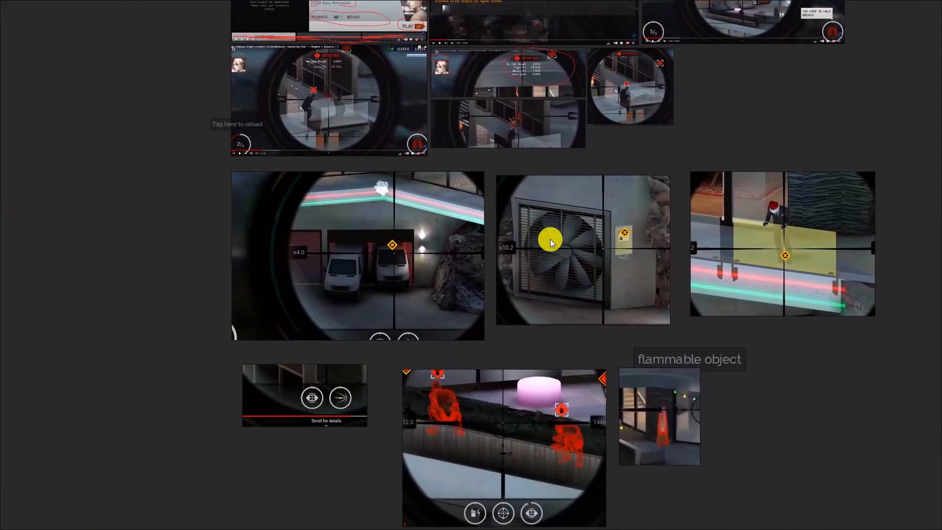
scroll(down, 3)
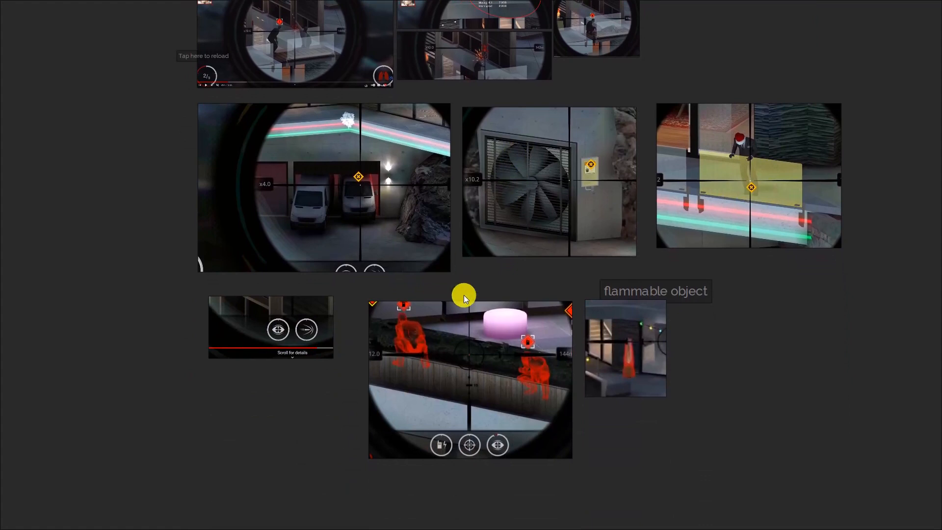
scroll(down, 3)
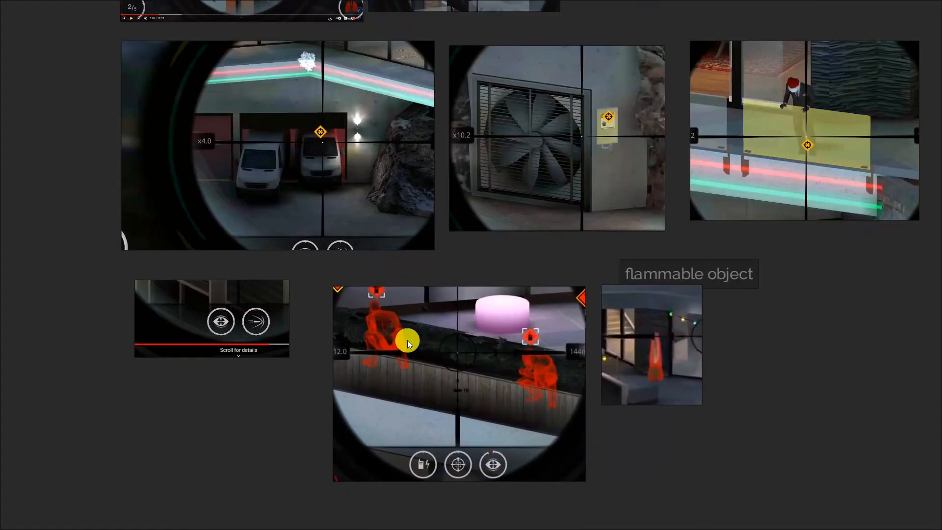
mouse_move(501, 468)
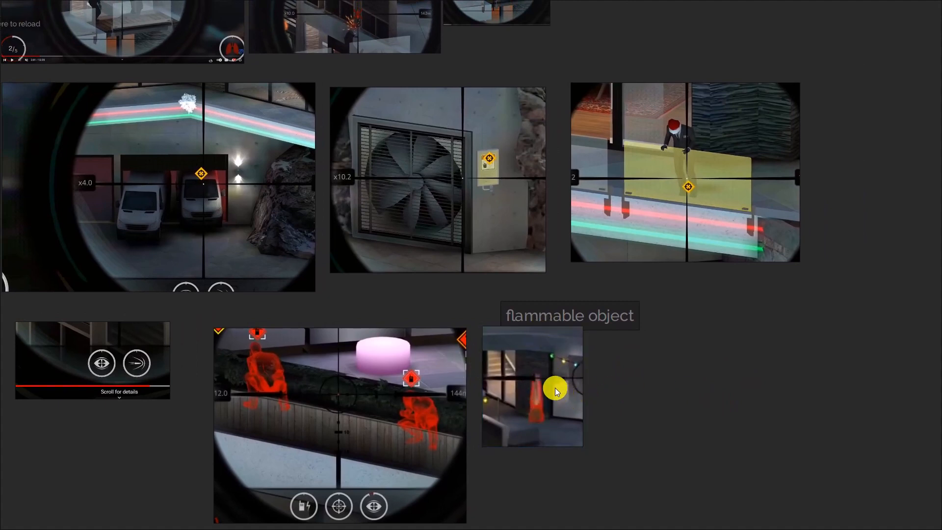
mouse_move(519, 419)
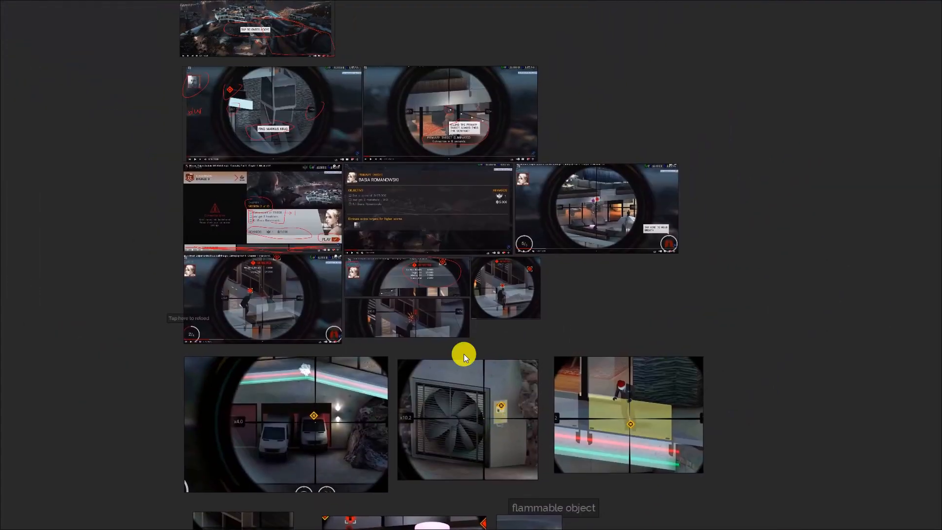
mouse_move(624, 314)
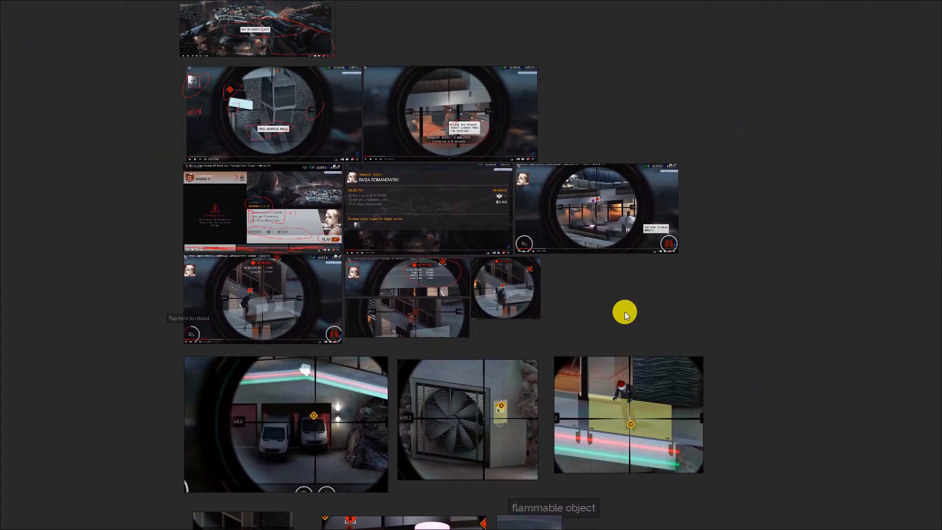
scroll(down, 3)
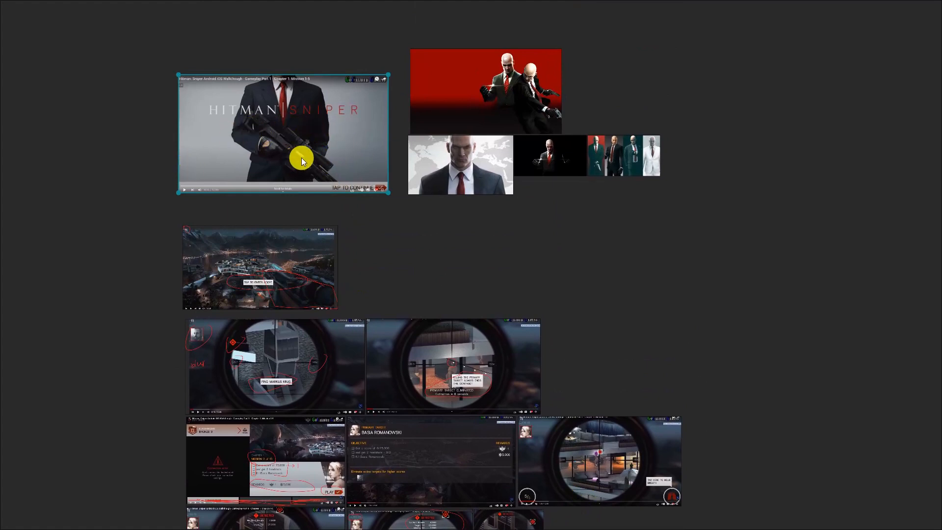
scroll(down, 3)
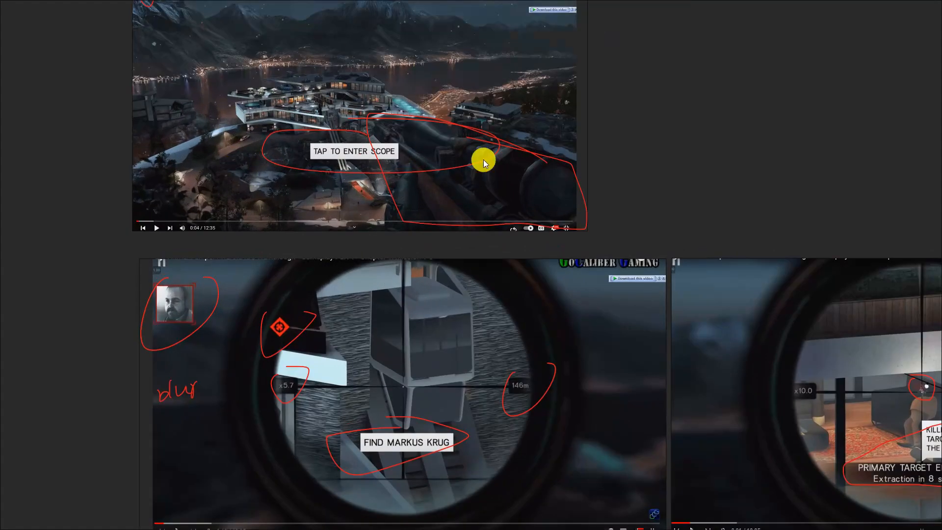
mouse_move(540, 233)
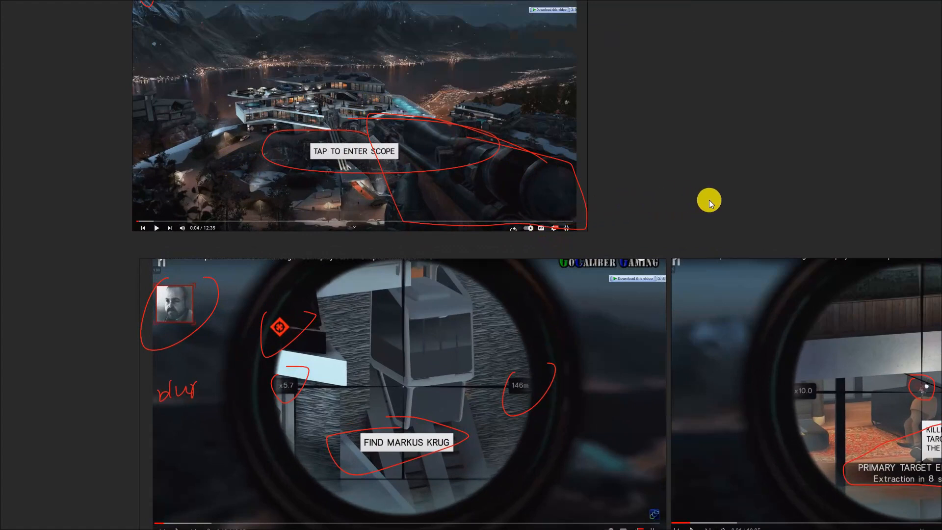
mouse_move(611, 240)
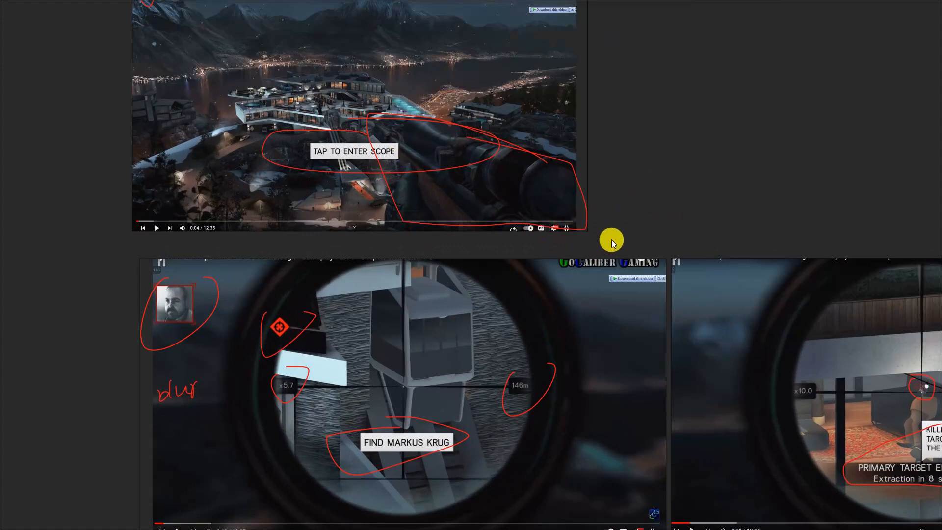
mouse_move(370, 136)
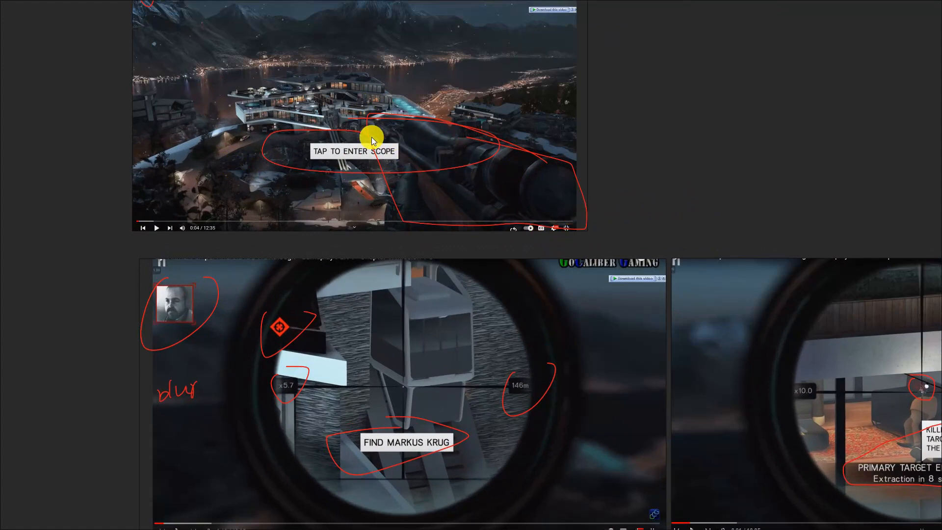
mouse_move(593, 165)
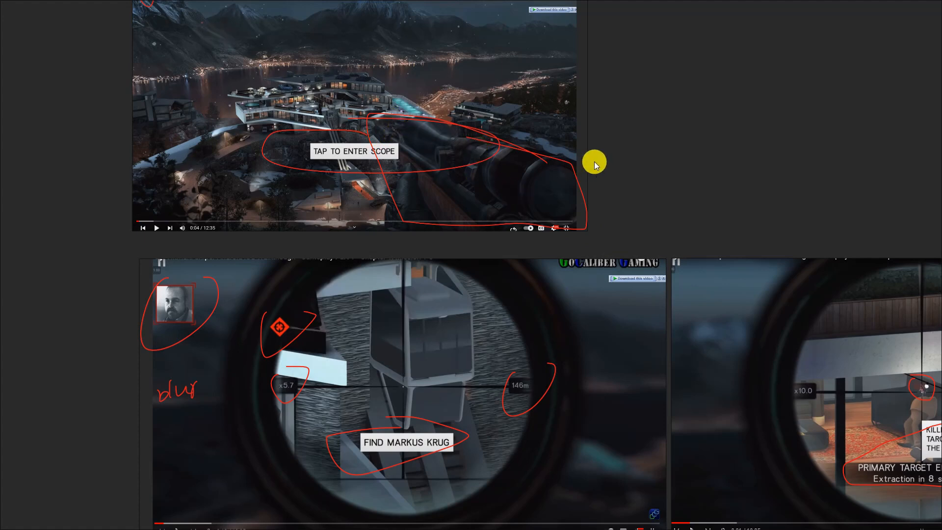
mouse_move(528, 231)
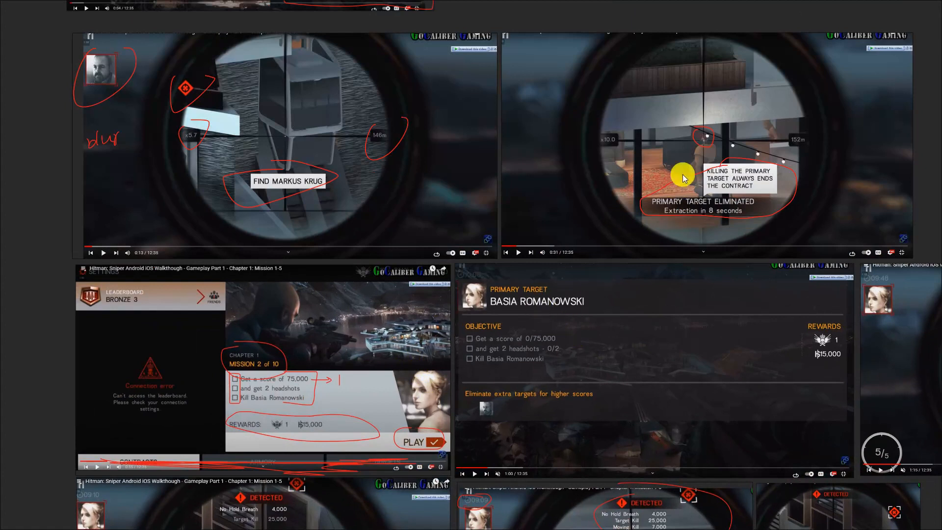
mouse_move(110, 67)
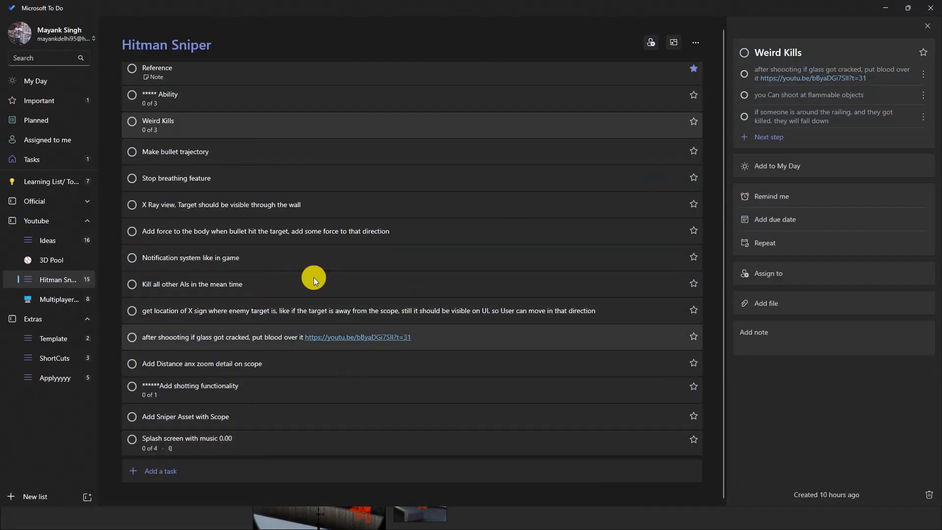
mouse_move(294, 436)
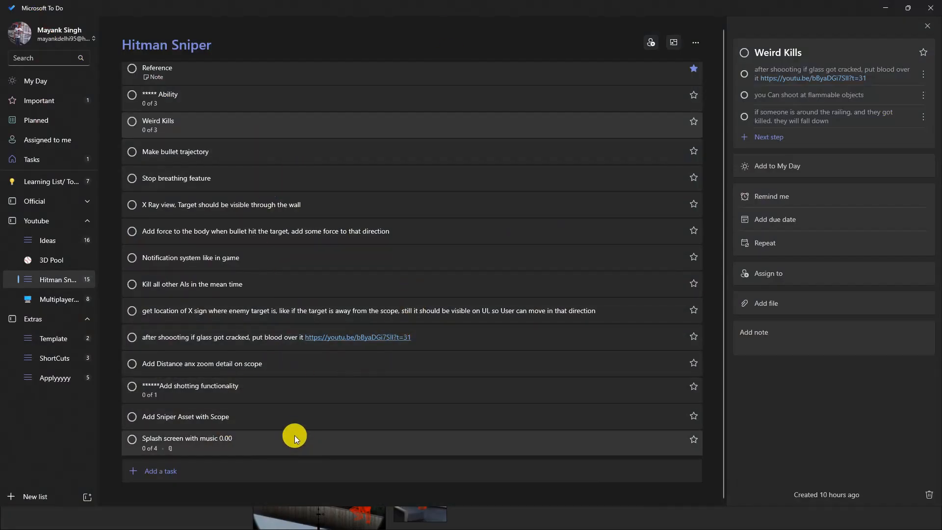